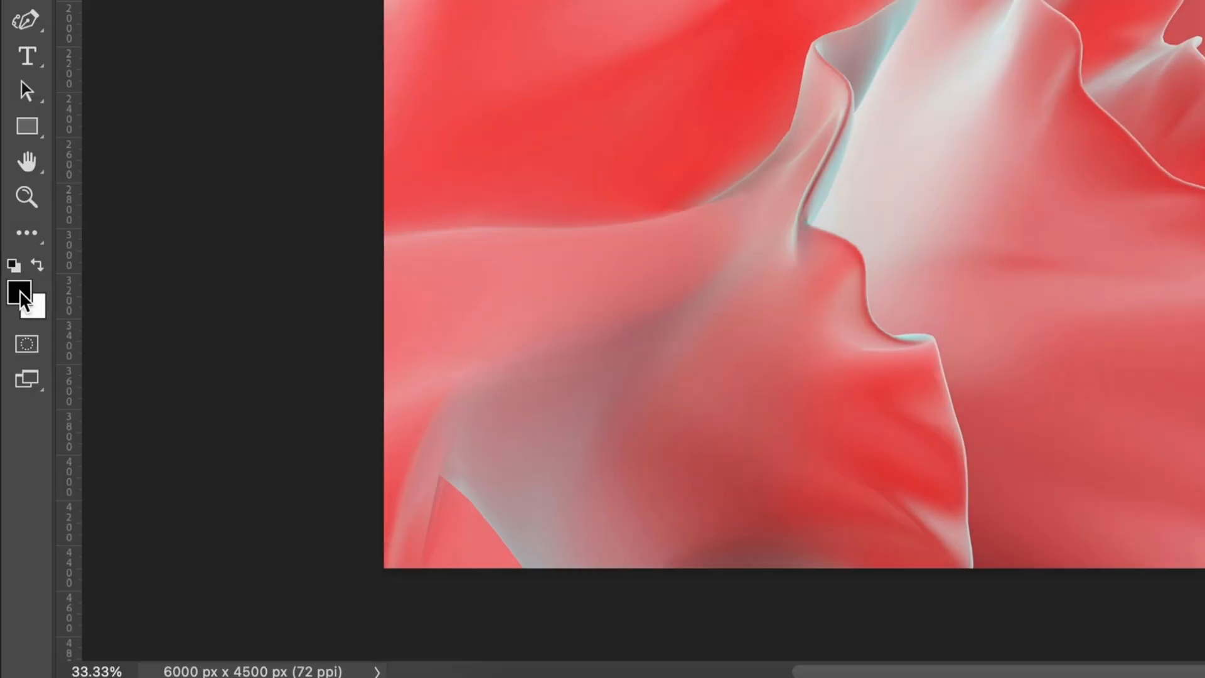
pyautogui.moveTo(36, 306)
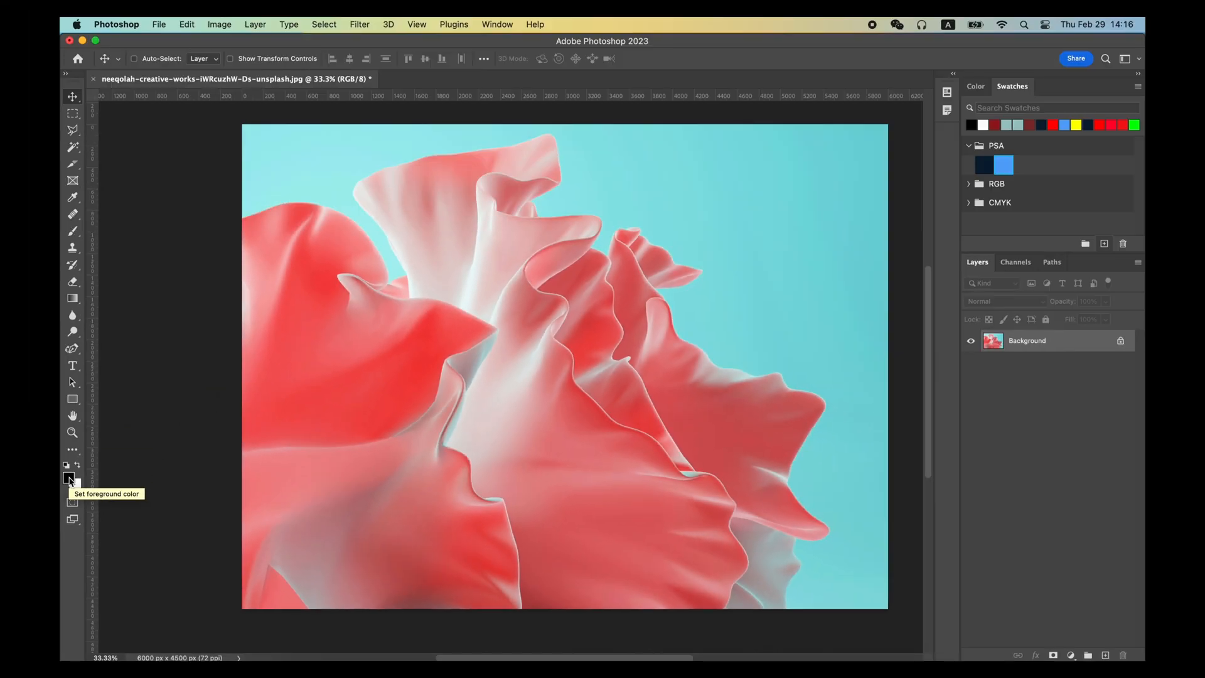
# Bring up the Color Picker for the foreground colour swatch
pyautogui.click(71, 478)
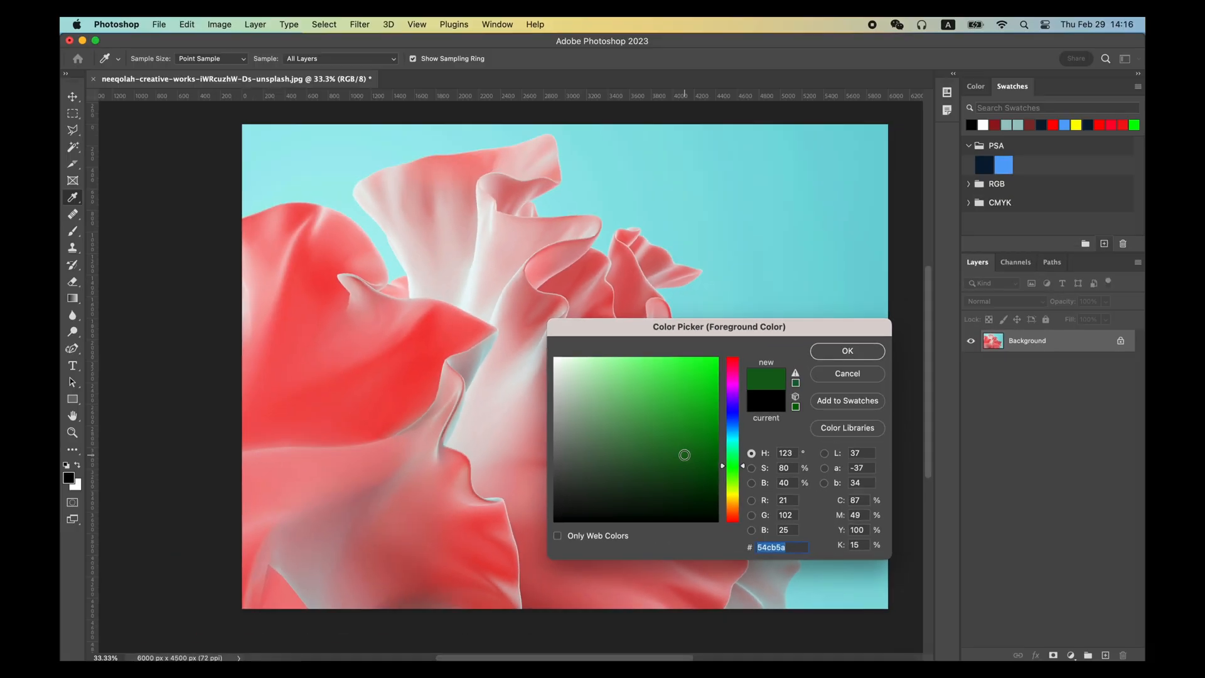
# Confirm the dark green, then resample the foreground as the light teal backdrop
pyautogui.click(846, 352)
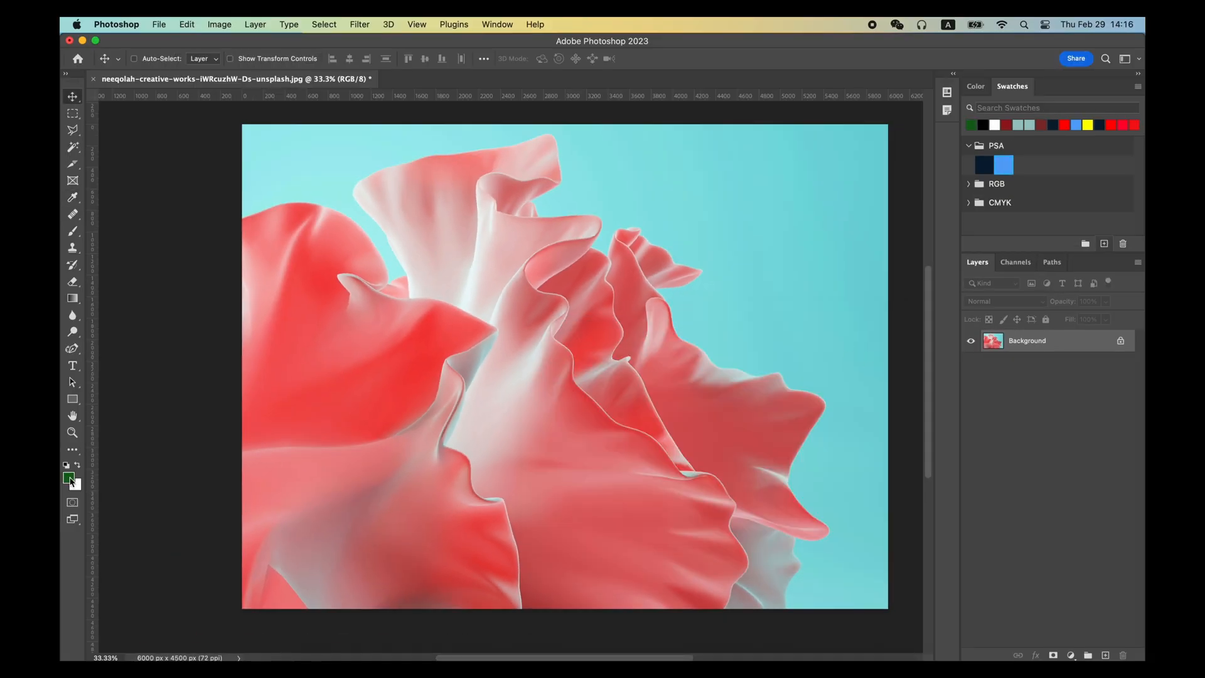
pyautogui.click(71, 480)
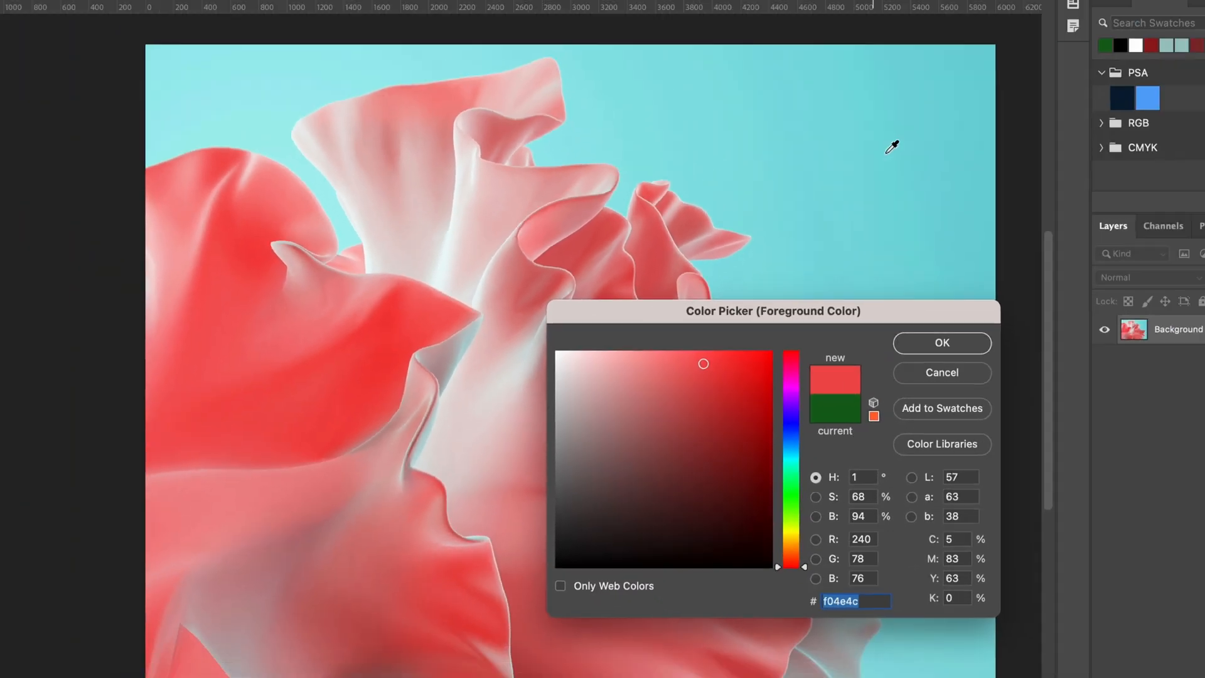
pyautogui.click(942, 342)
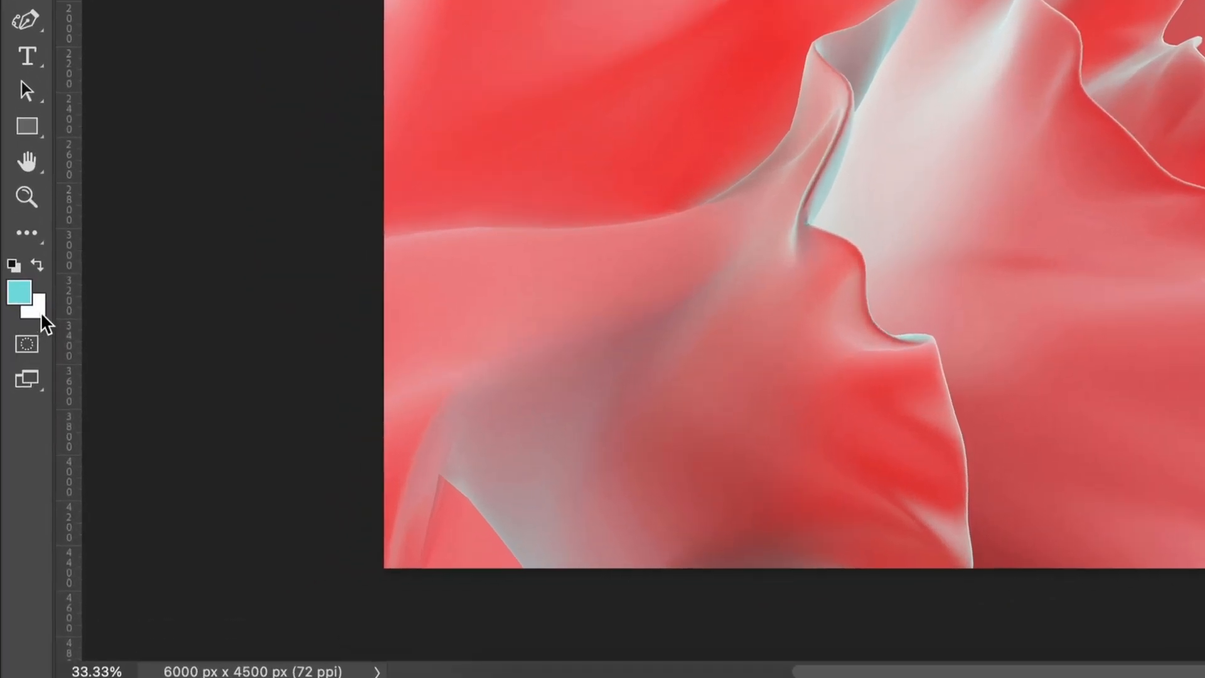
# Sample the fabric's red as background, then swap so red is foreground and teal background
pyautogui.click(27, 315)
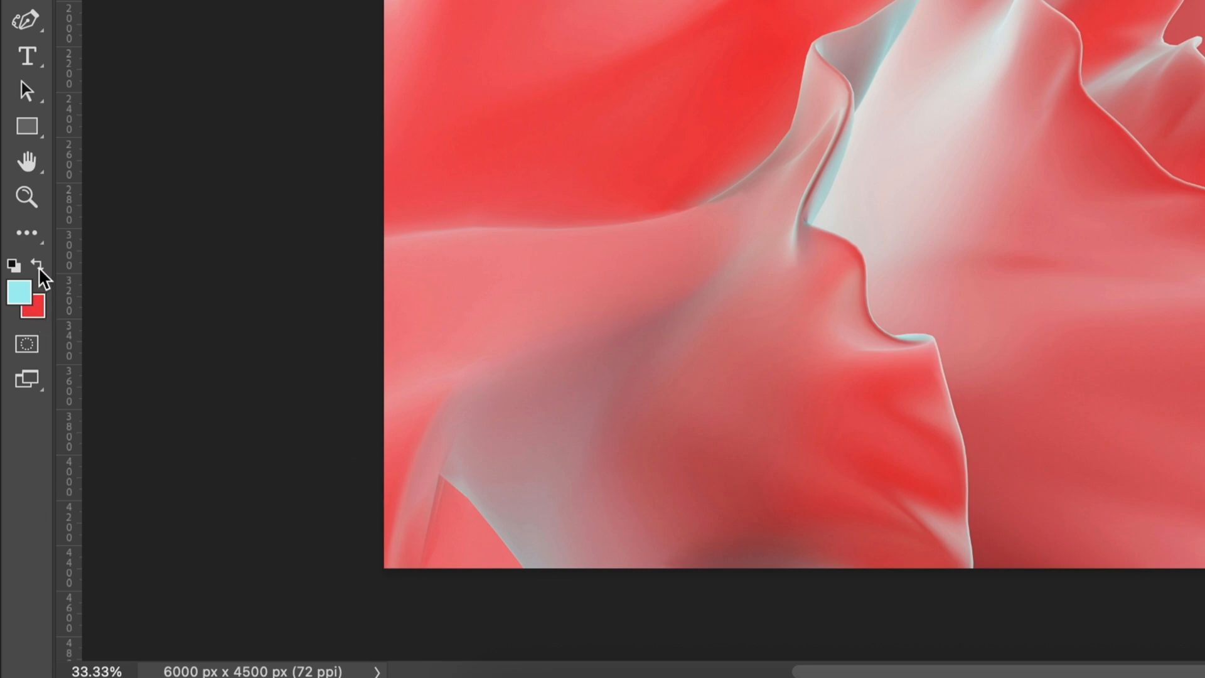
pyautogui.moveTo(138, 255)
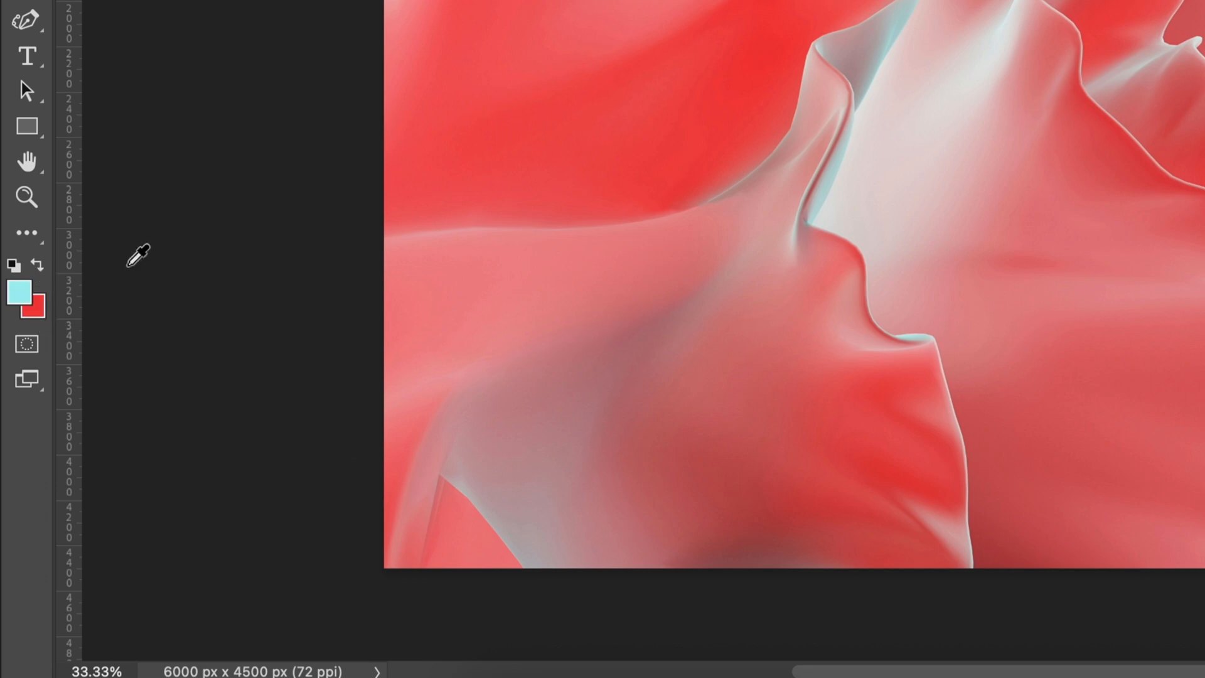
pyautogui.click(561, 286)
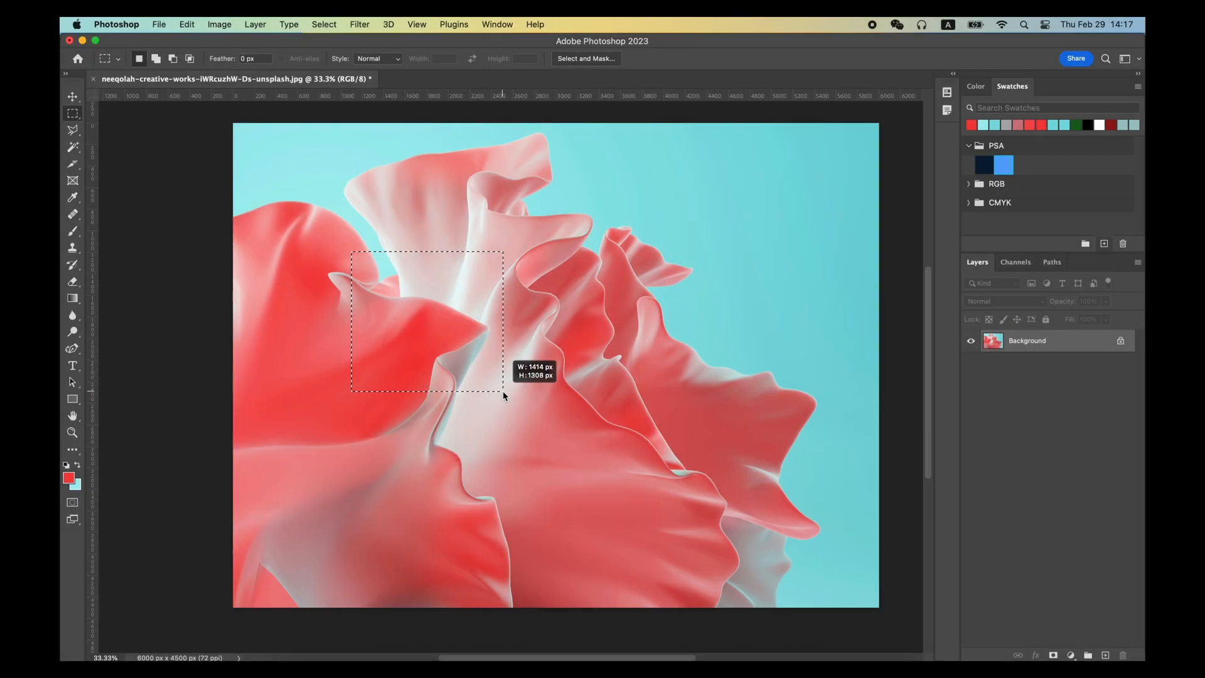
# Fill a centre-left marquee with foreground red and an upper-right marquee with background teal
pyautogui.moveTo(503, 396); pyautogui.dragTo(659, 489)
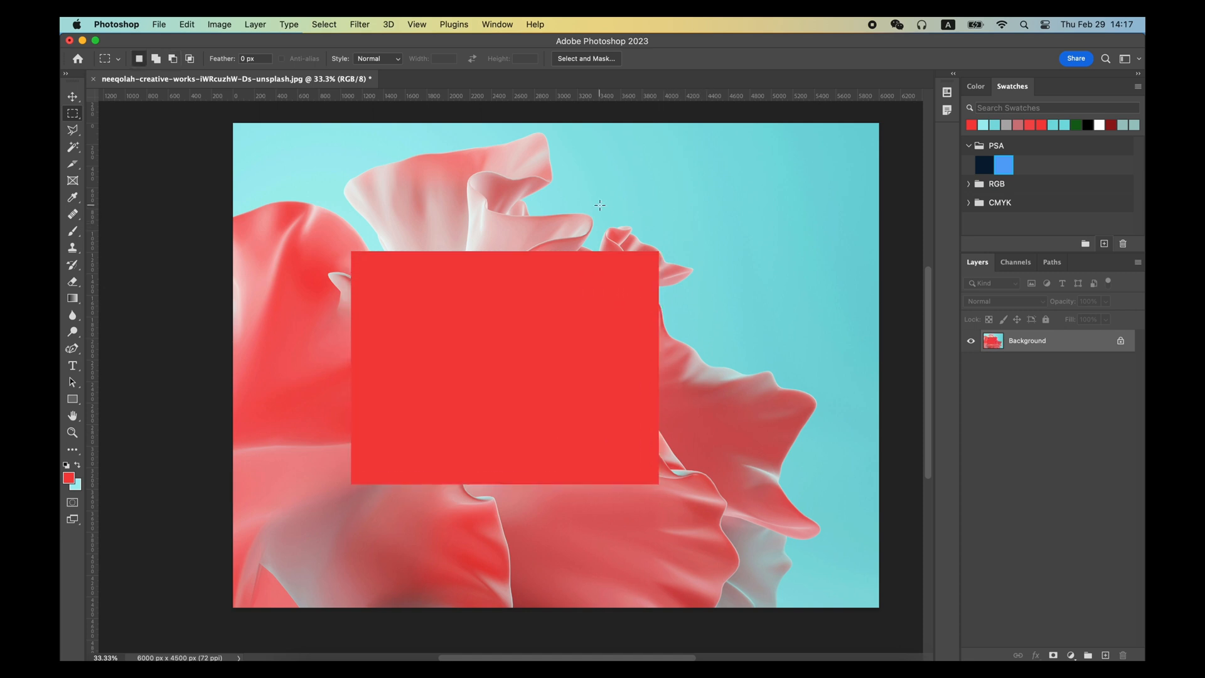
pyautogui.moveTo(599, 205); pyautogui.dragTo(813, 392)
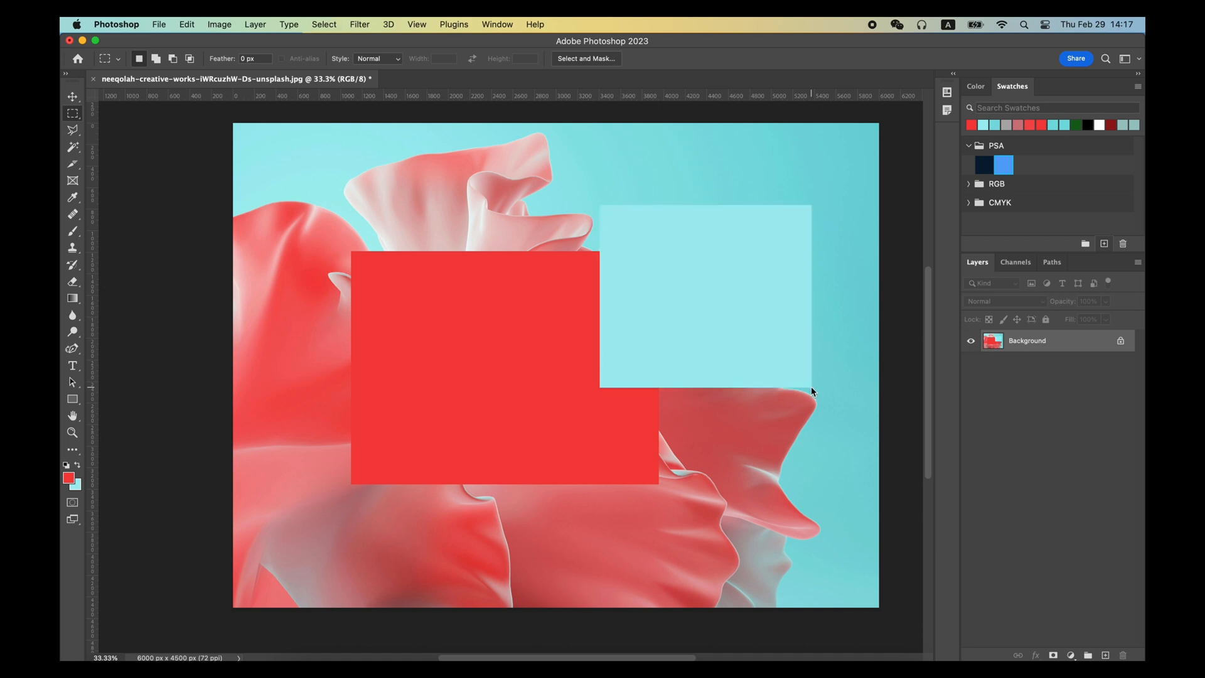
pyautogui.moveTo(685, 435)
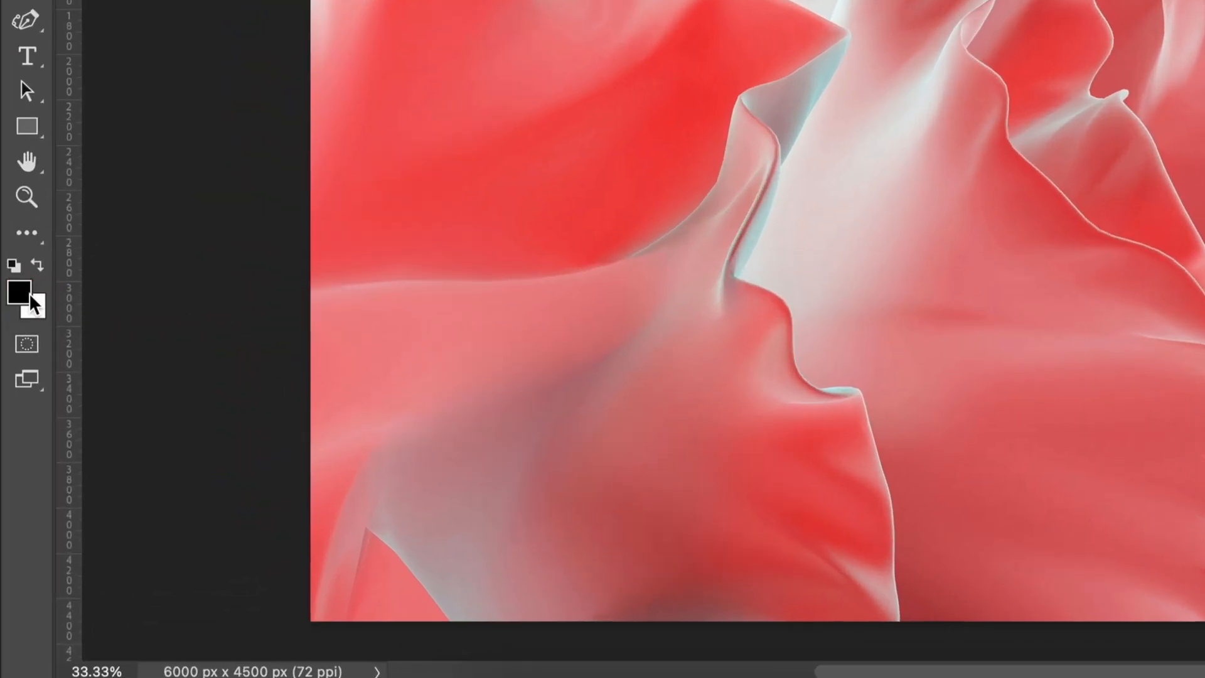
# Sample the fabric's pink-red, swap it to background, then relaunch Photoshop 2023 from the Dock
pyautogui.click(1043, 83)
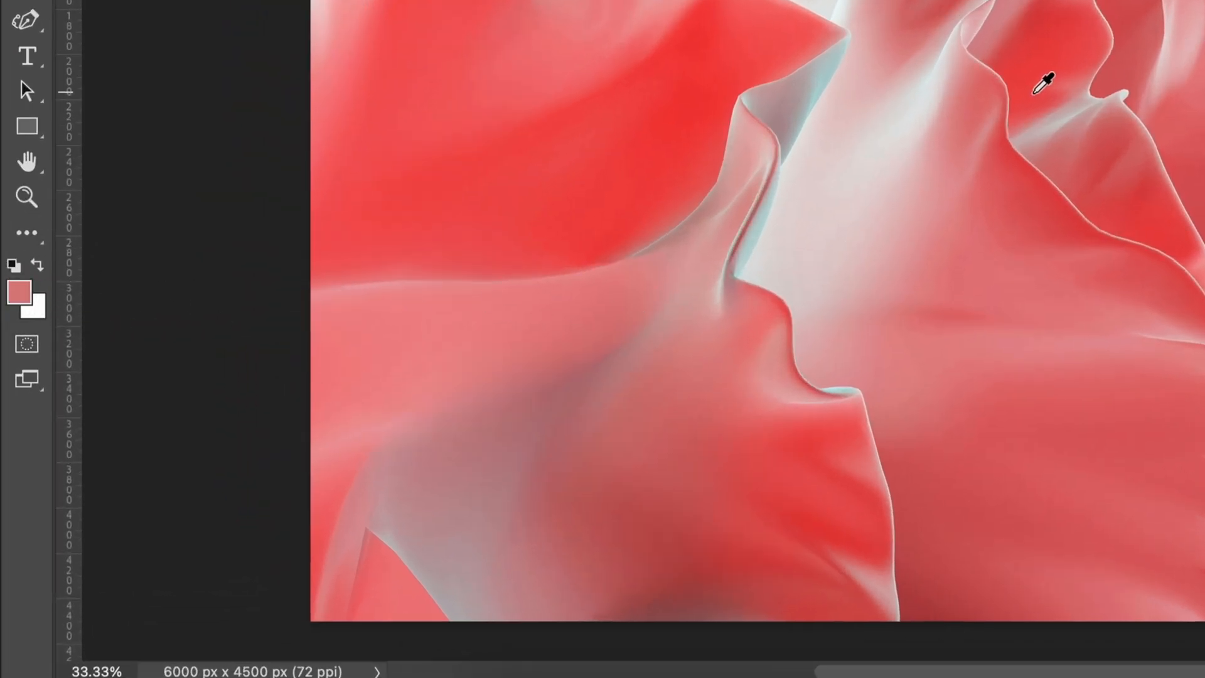
pyautogui.click(1045, 83)
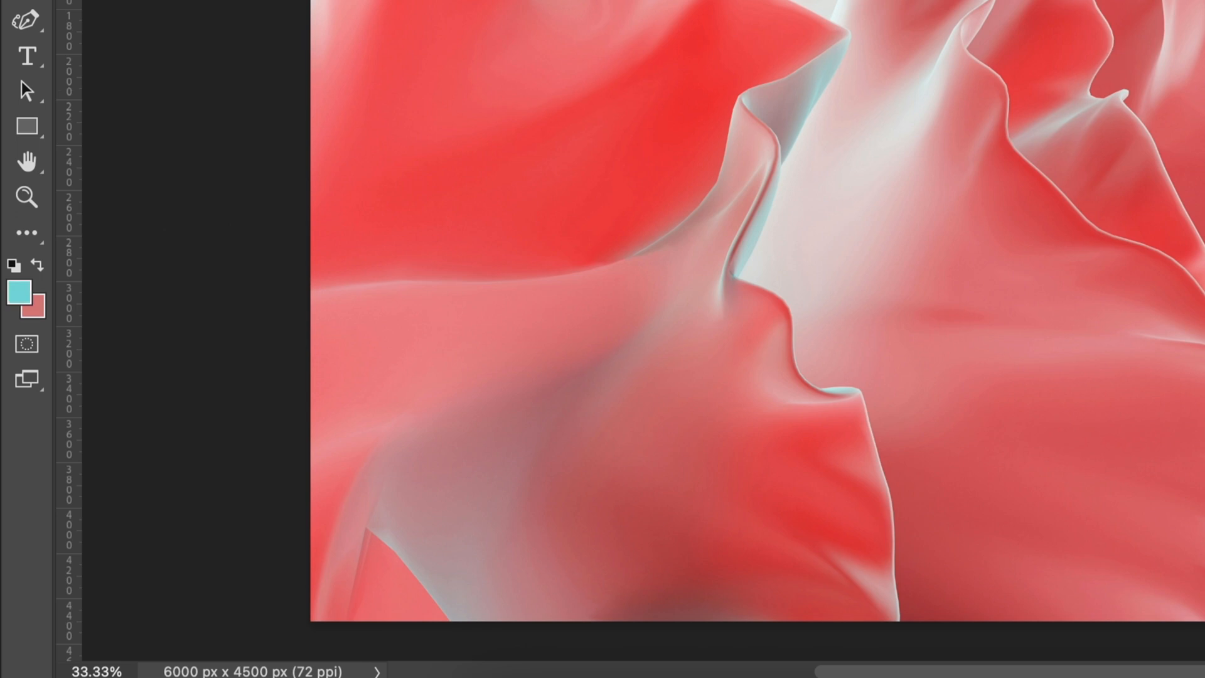
pyautogui.moveTo(803, 187)
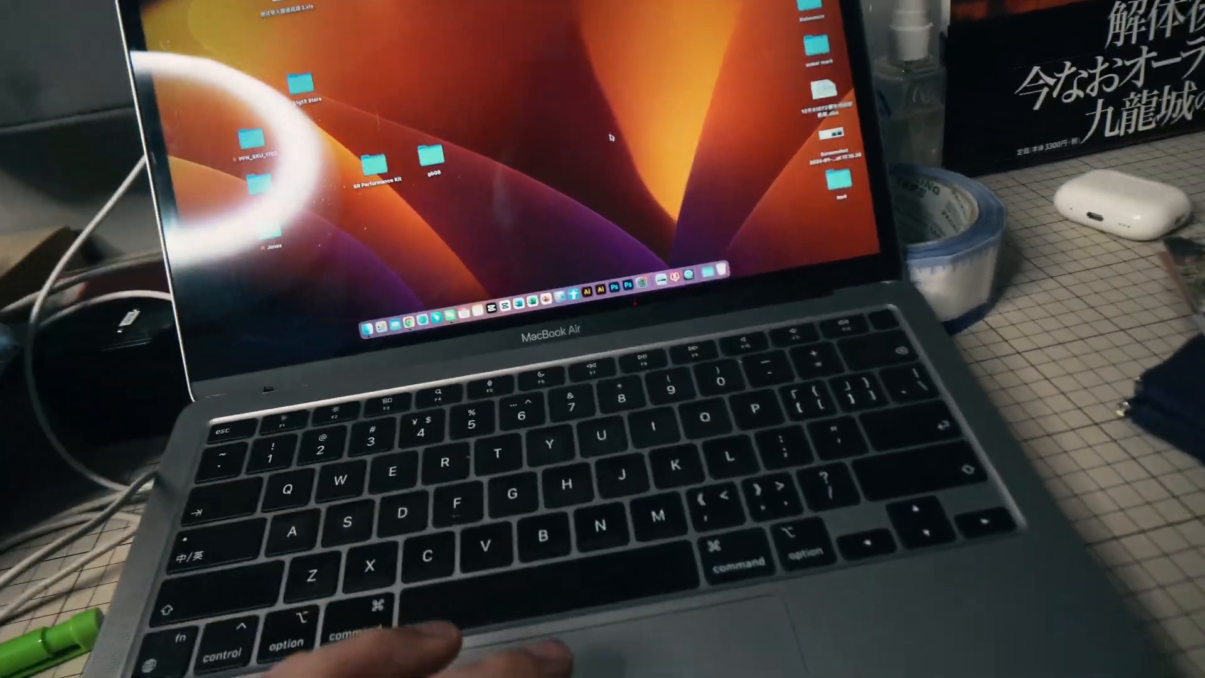
pyautogui.click(573, 378)
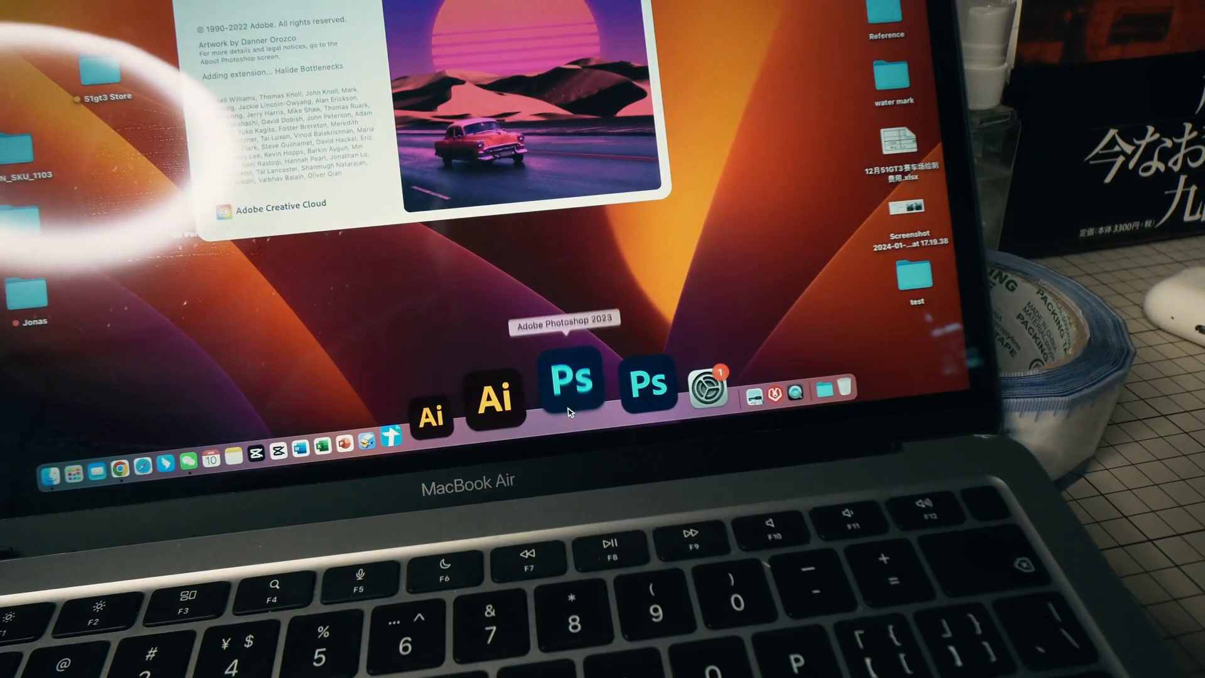